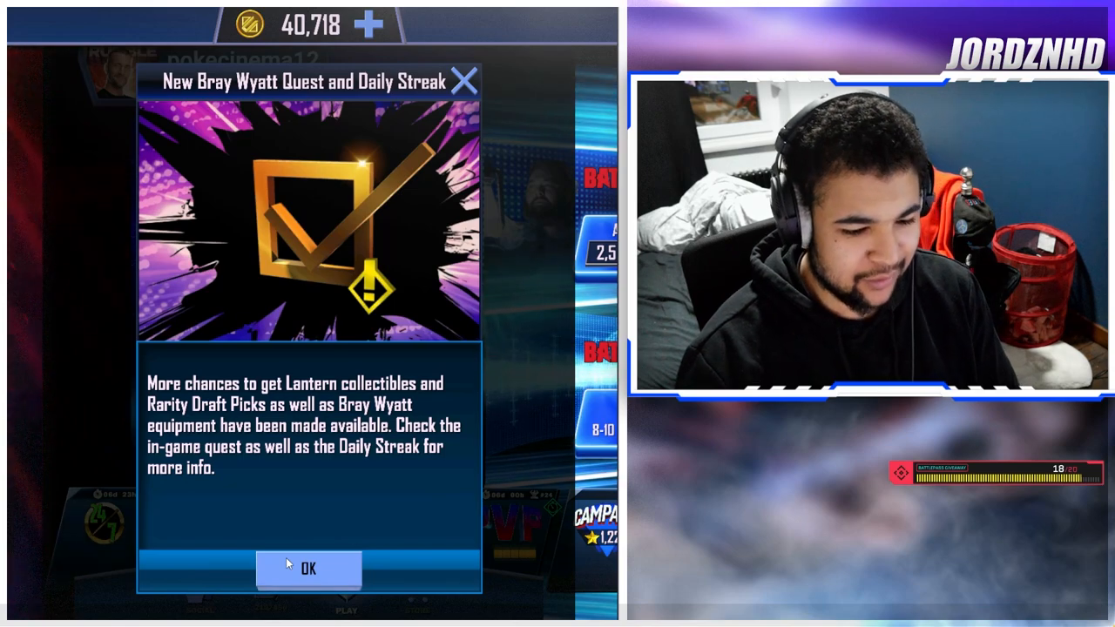
- Dismiss the Bray Wyatt quest notice and show the open challenges list with daily ticket rewards
click(307, 568)
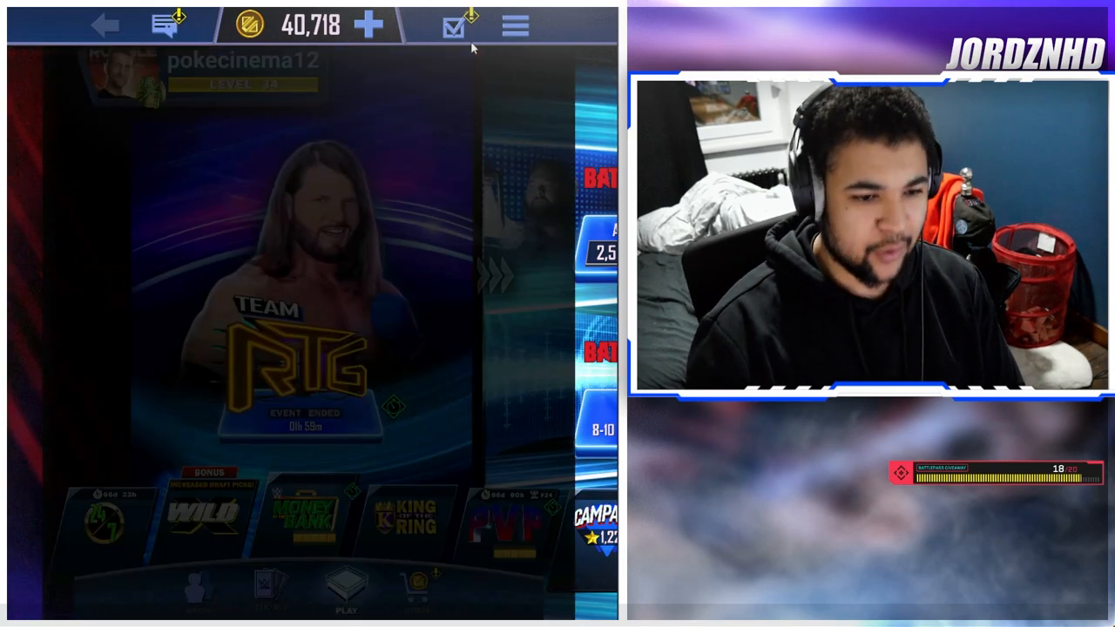
click(453, 26)
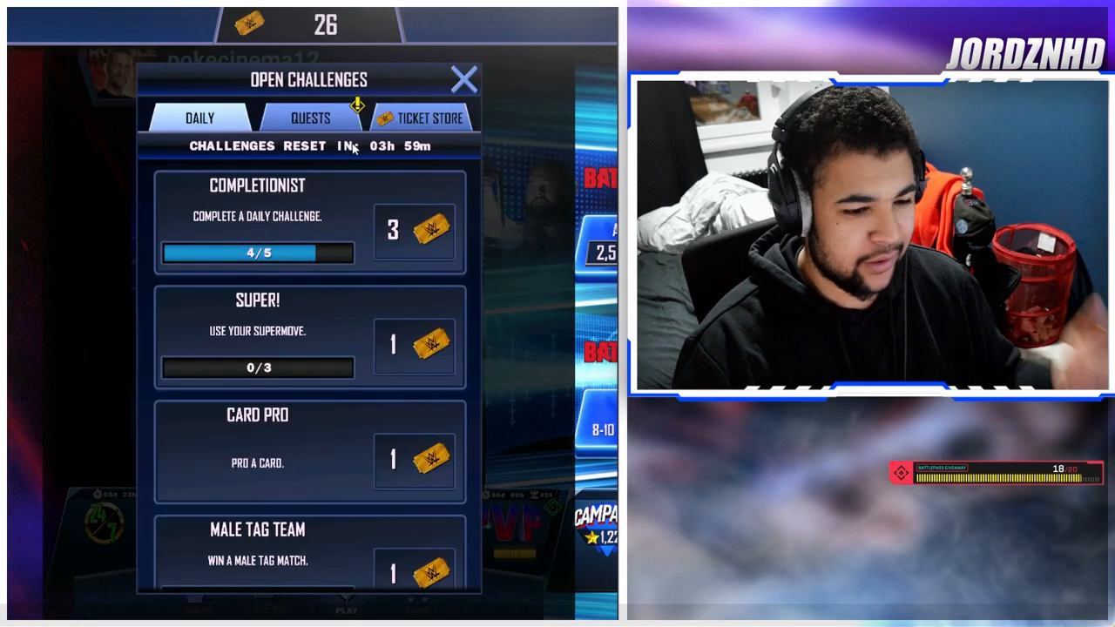
- Switch to the Quests list and preview the Lantern Token reward
click(311, 119)
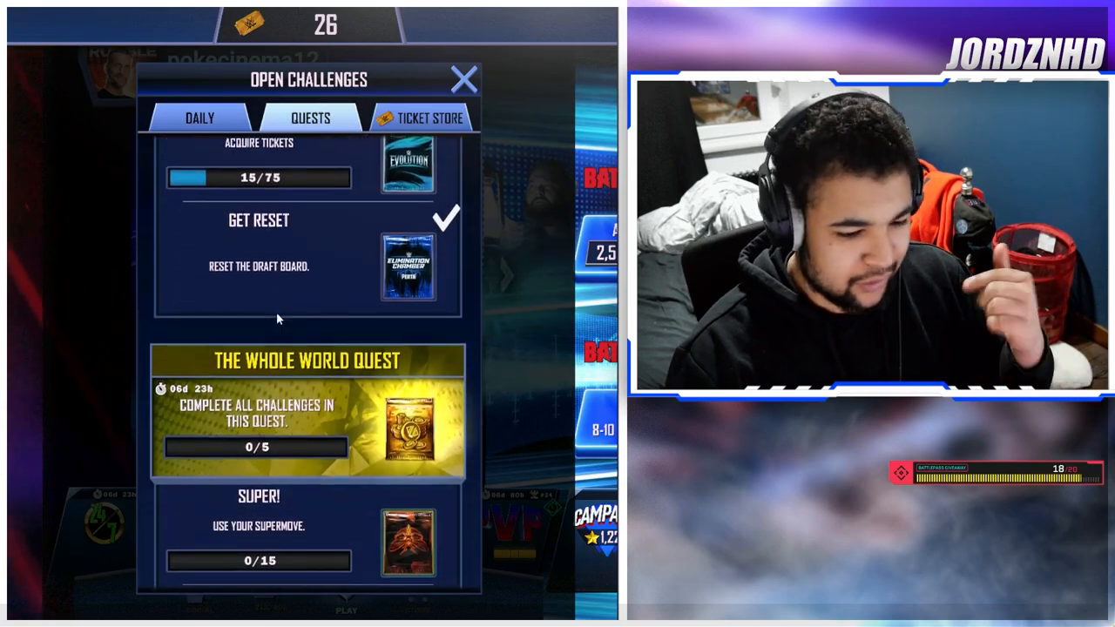
scroll(down, 3)
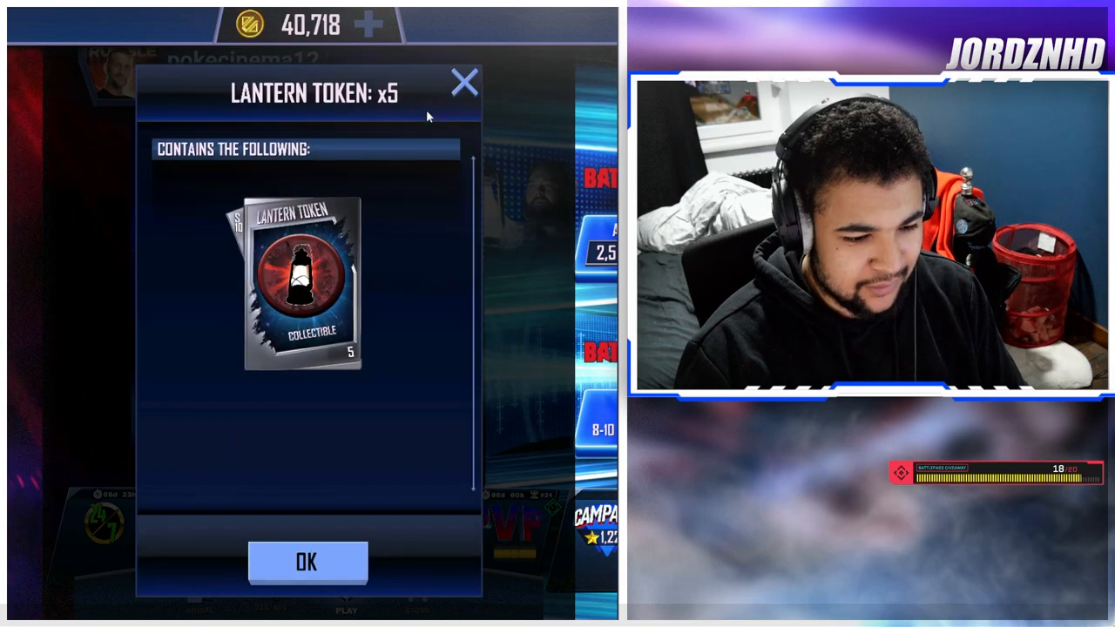
click(306, 561)
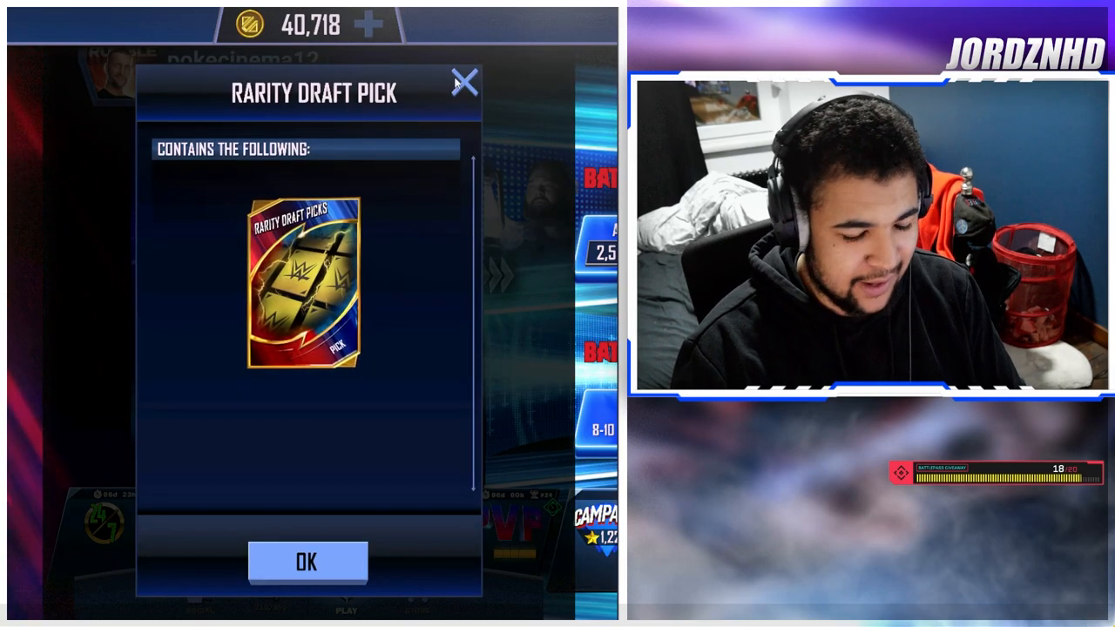
- Preview the Rarity Draft Pick and 150 Credits rewards, returning to the quests list
click(307, 561)
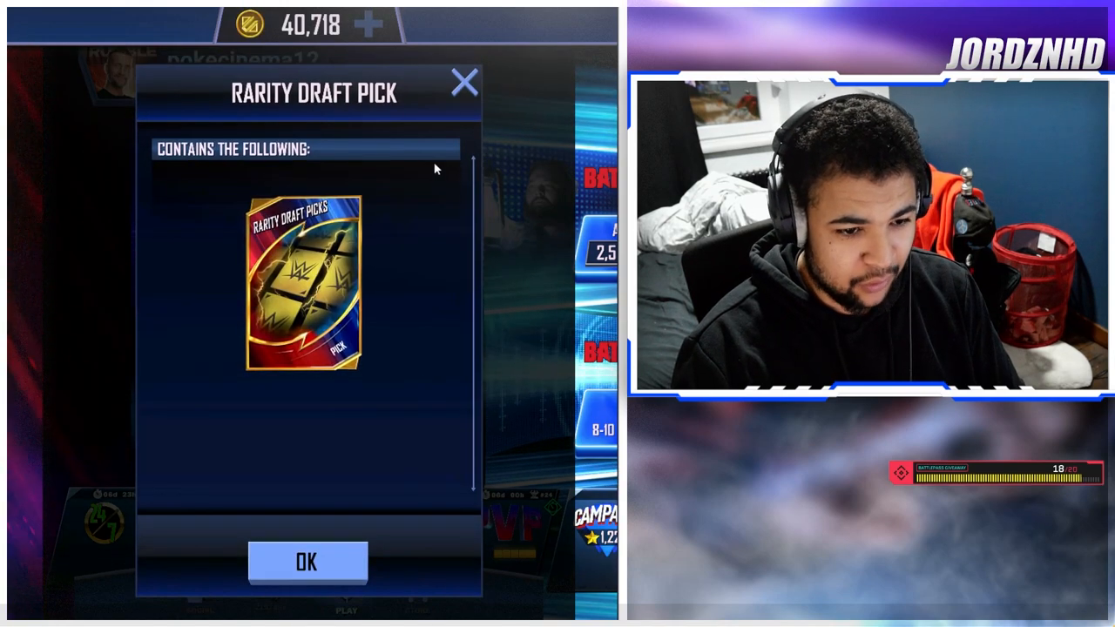
click(309, 561)
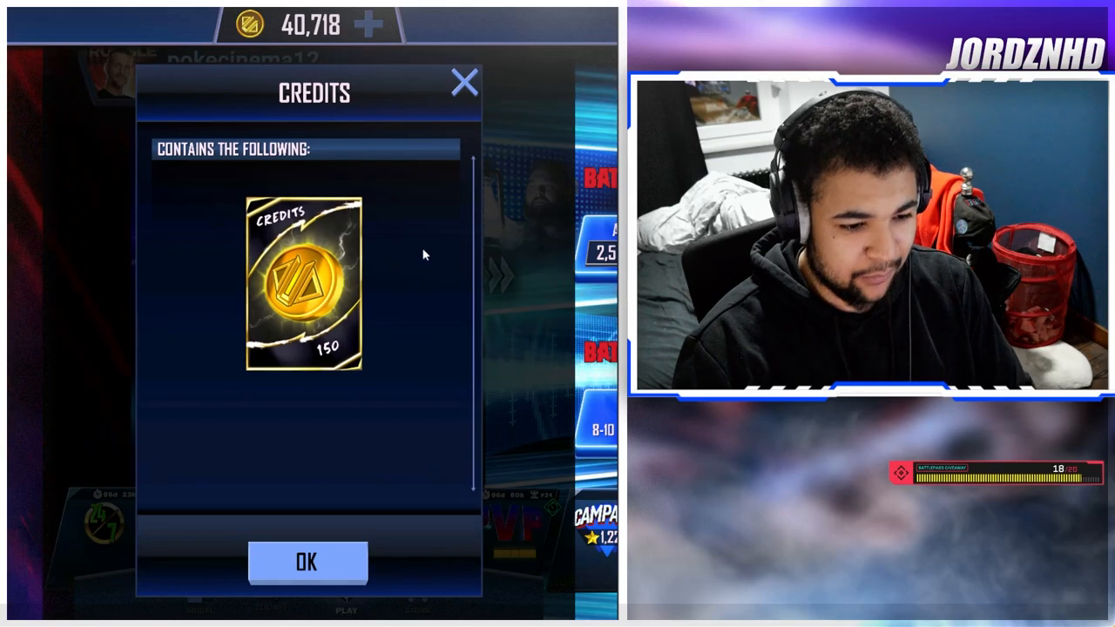
click(306, 561)
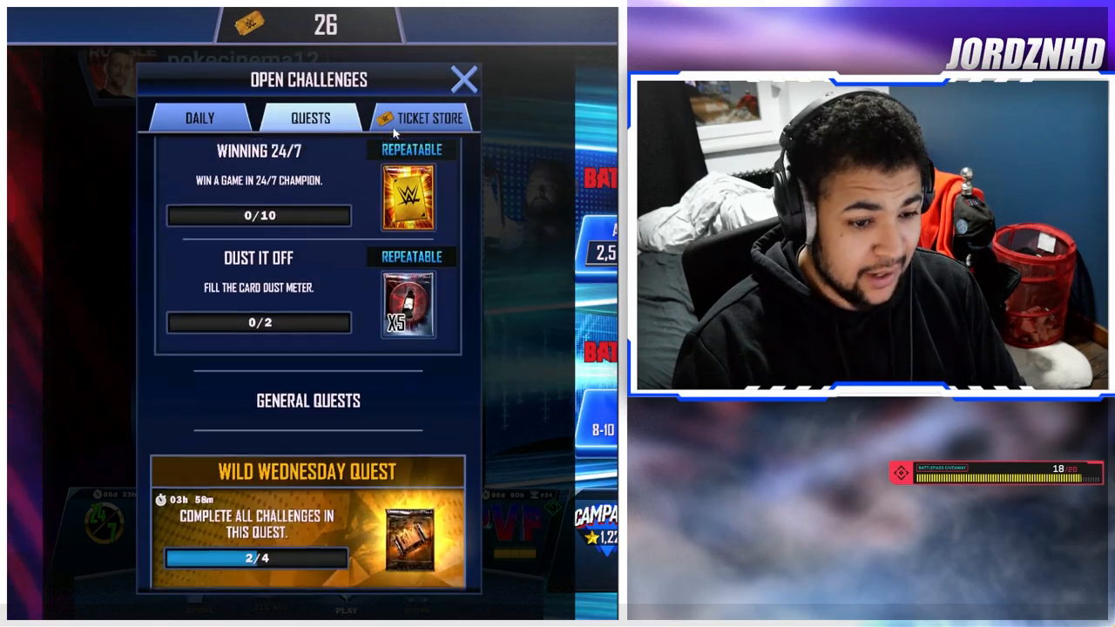
- Go to the store's current offers and look through the Equipment pack contents
click(464, 80)
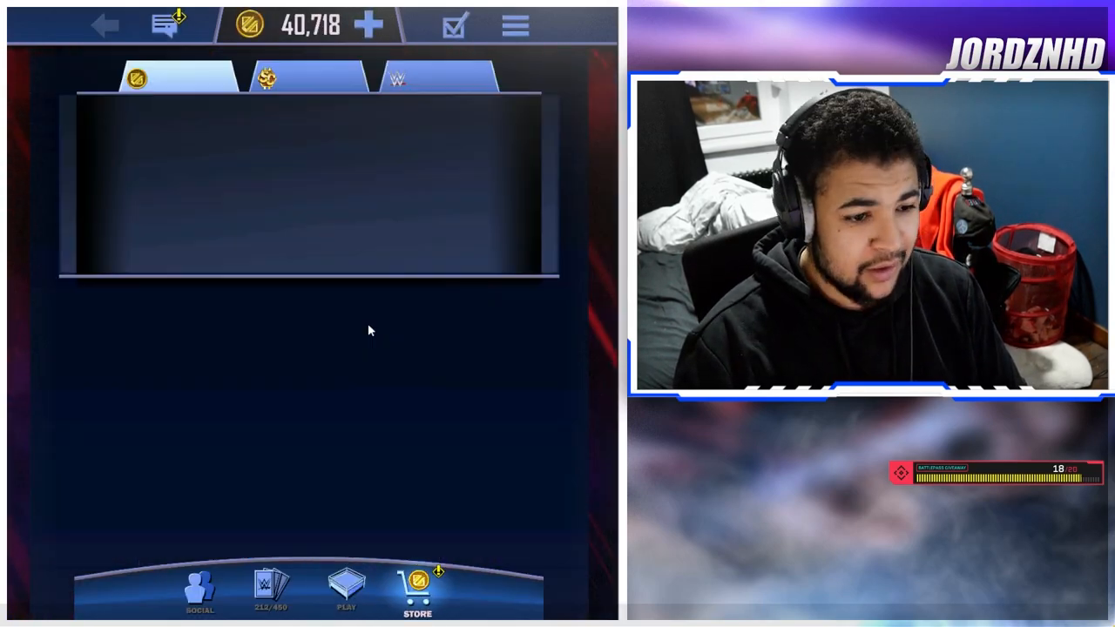
click(416, 593)
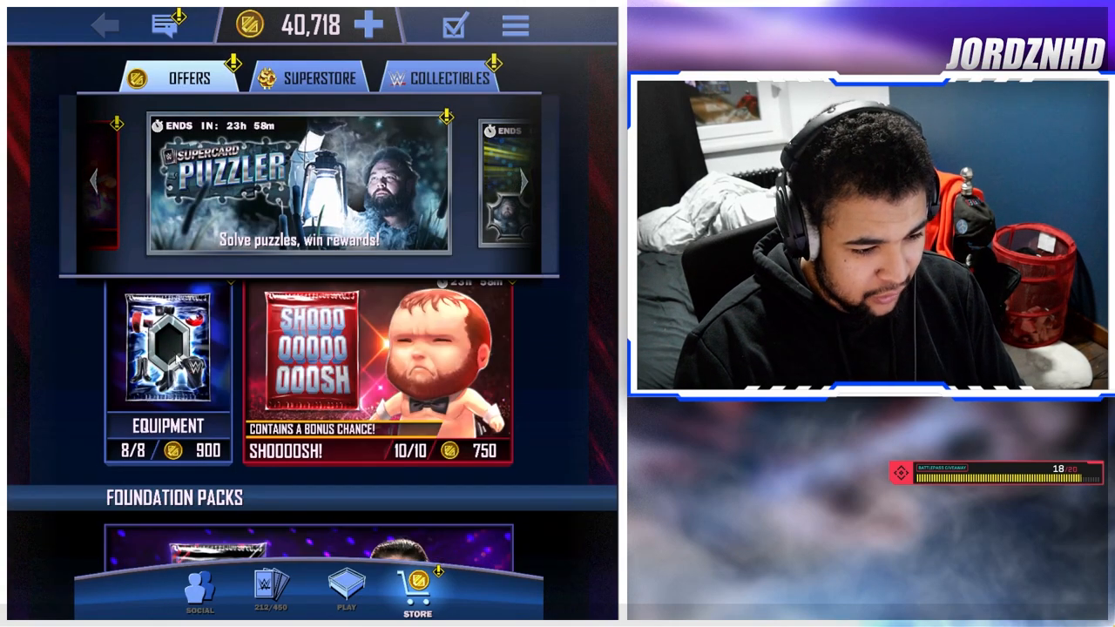
click(167, 357)
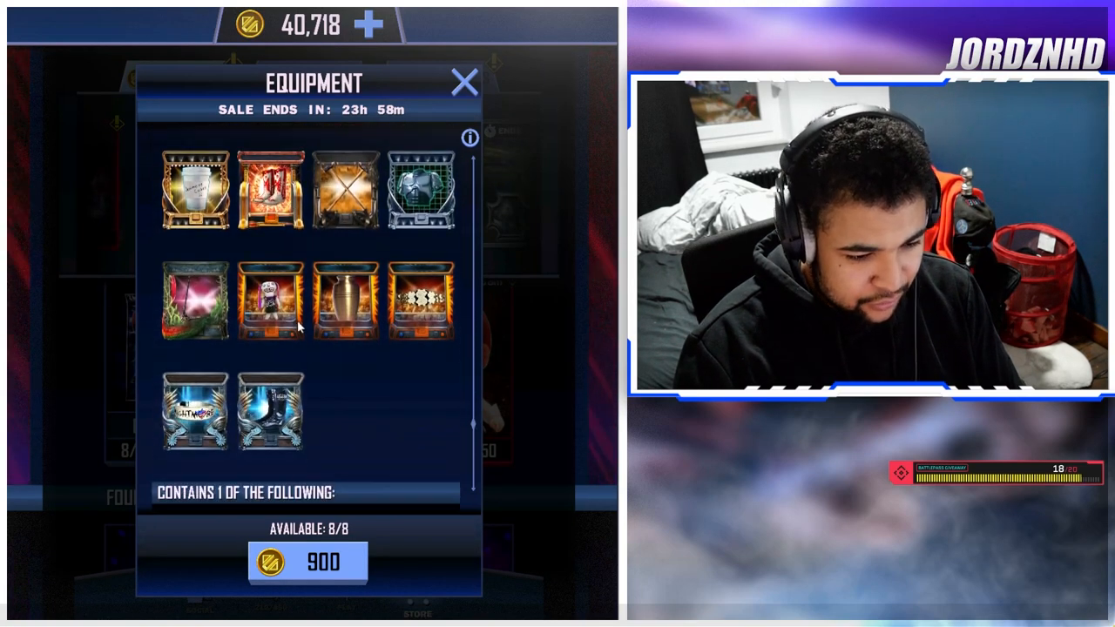
scroll(down, 3)
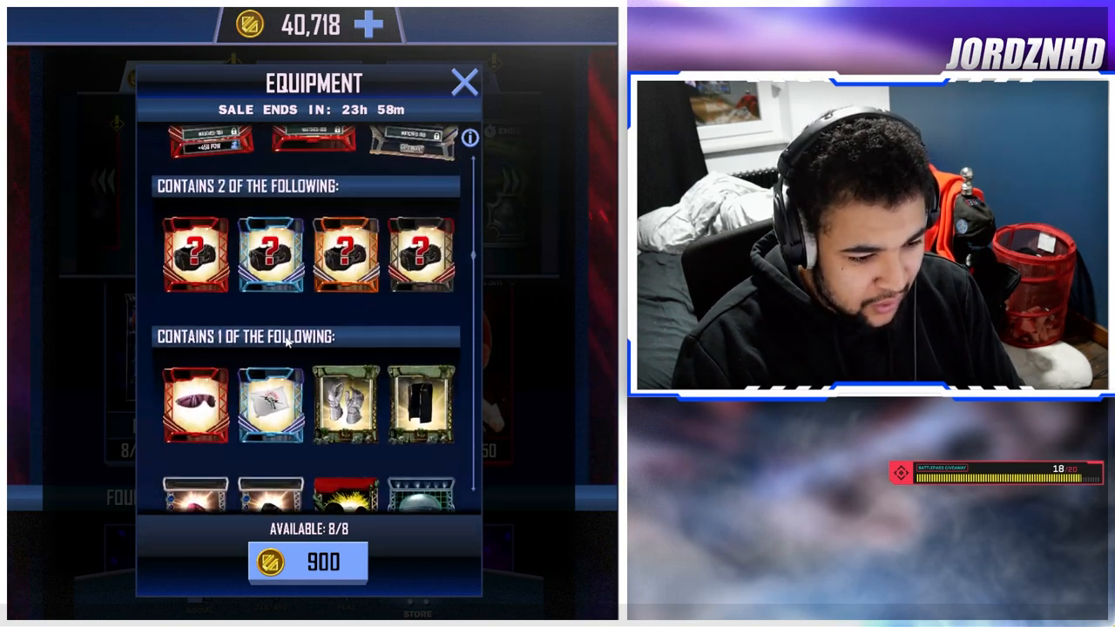
click(464, 82)
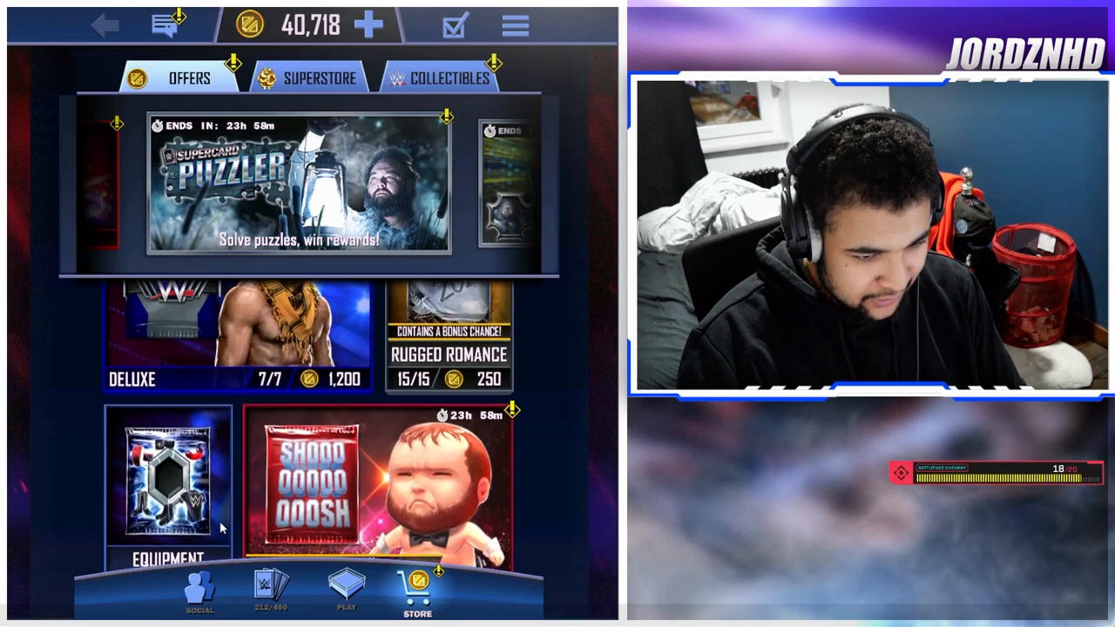
- Recheck the Equipment pack details, then preview the Free Pack's bonus rewards
click(167, 479)
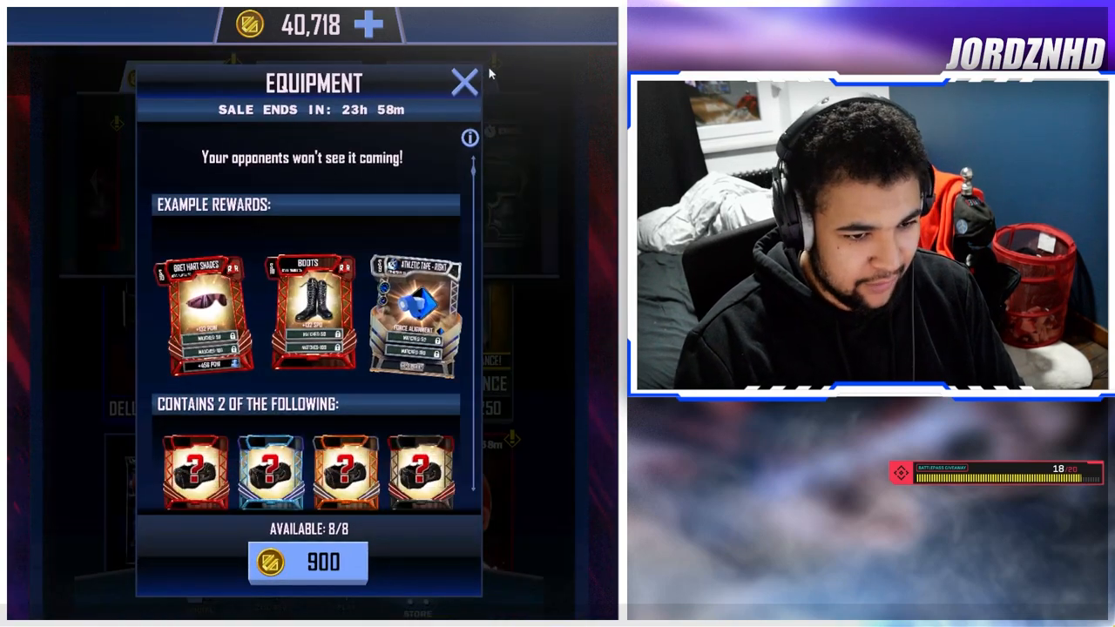
click(463, 82)
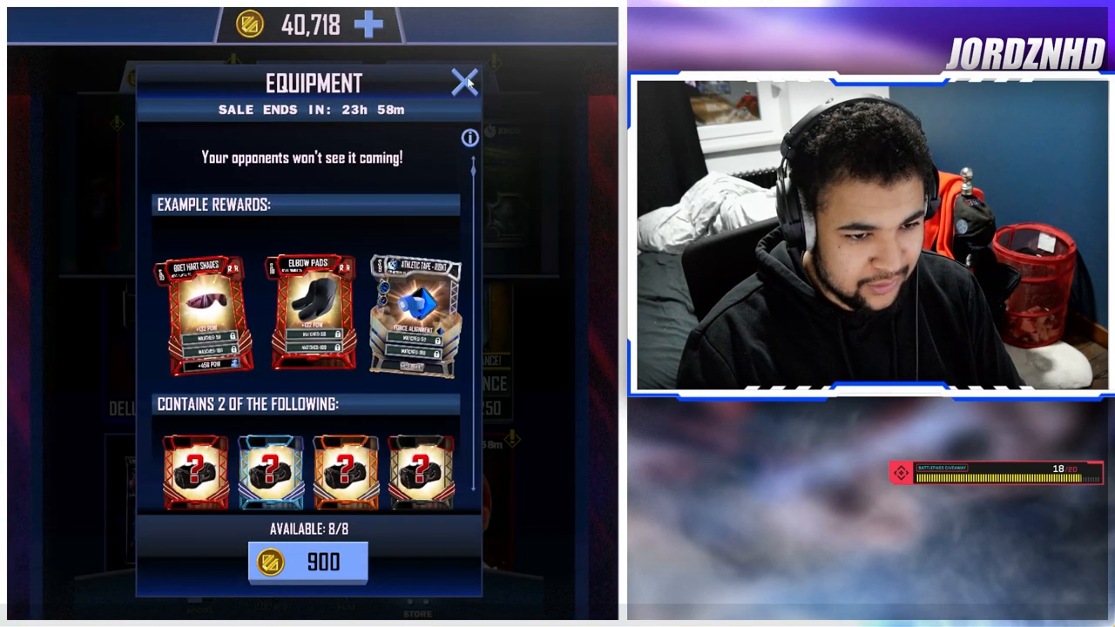
click(465, 81)
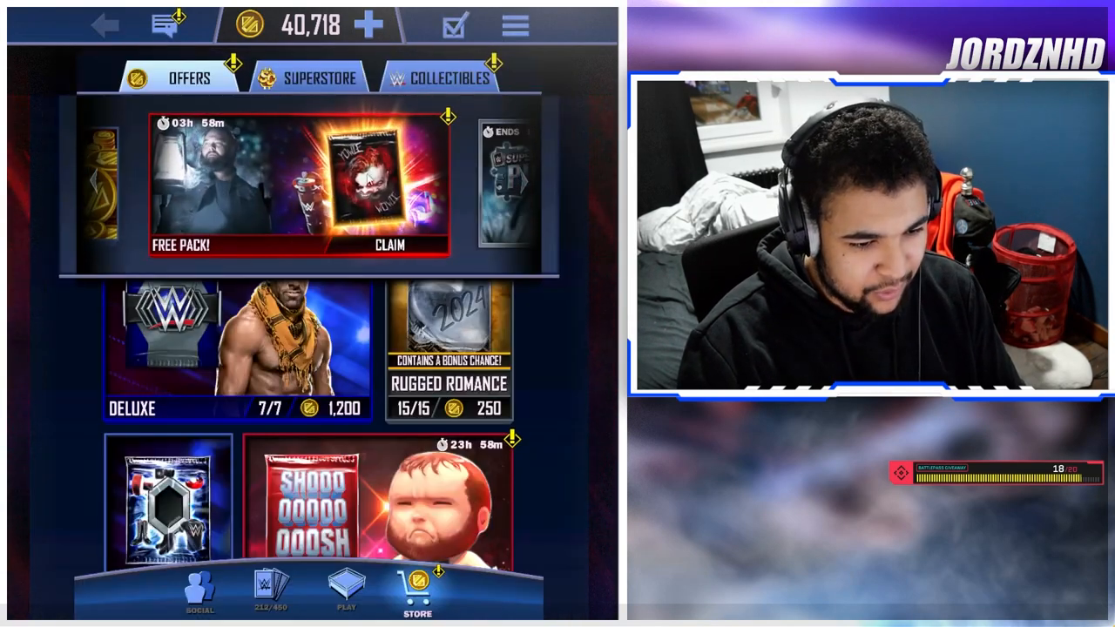
click(390, 243)
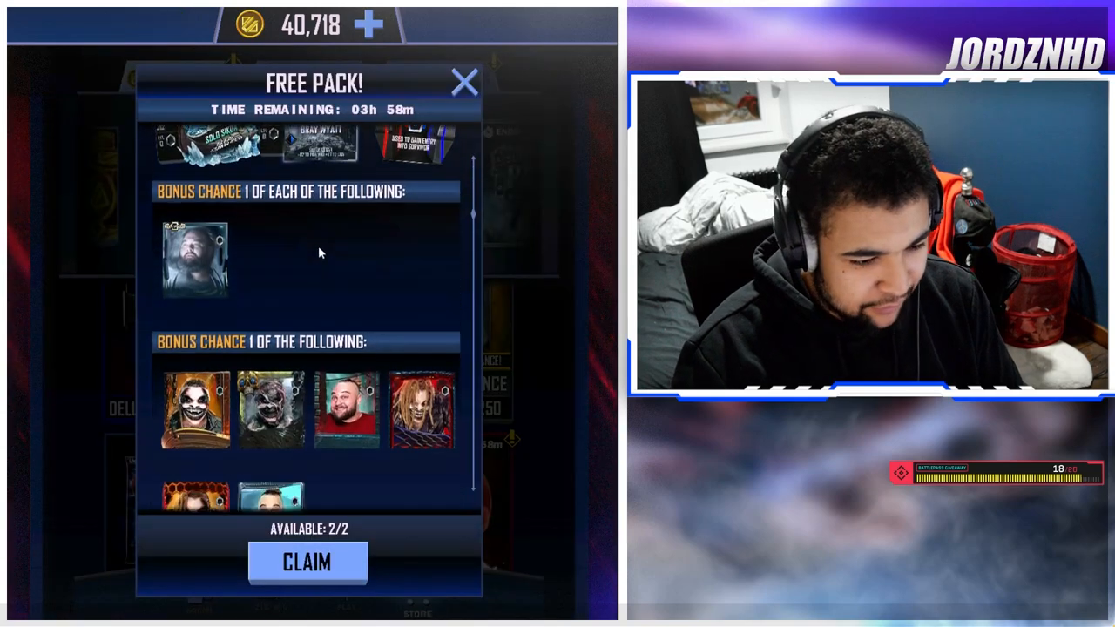
click(464, 82)
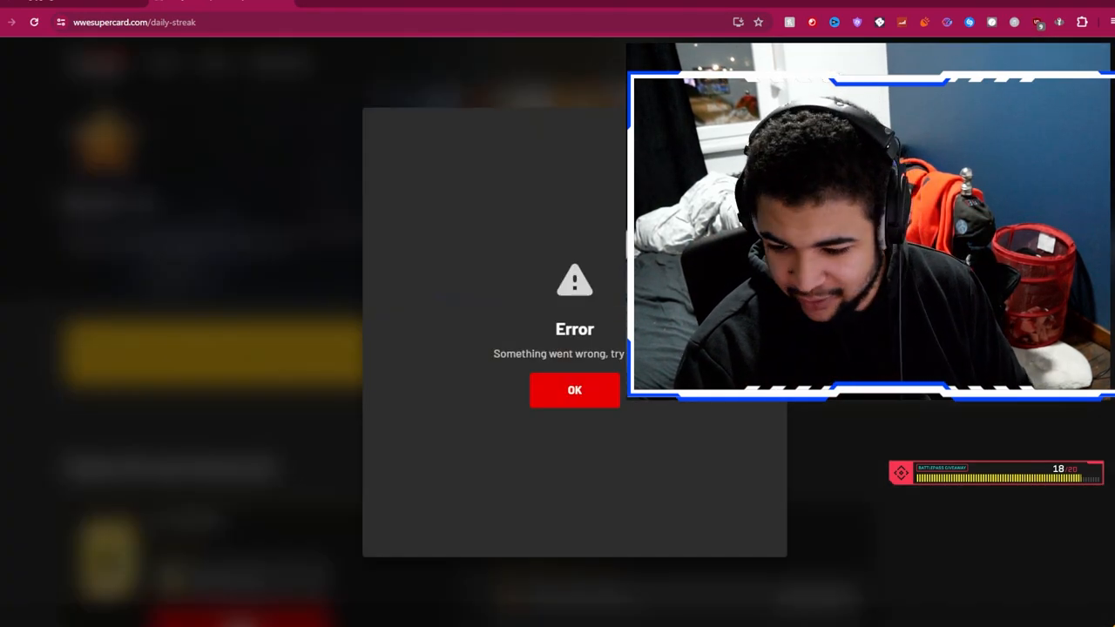
- Dismiss the error so the supercard.com Daily Streak page shows the March 6–12 check-in rewards
click(575, 390)
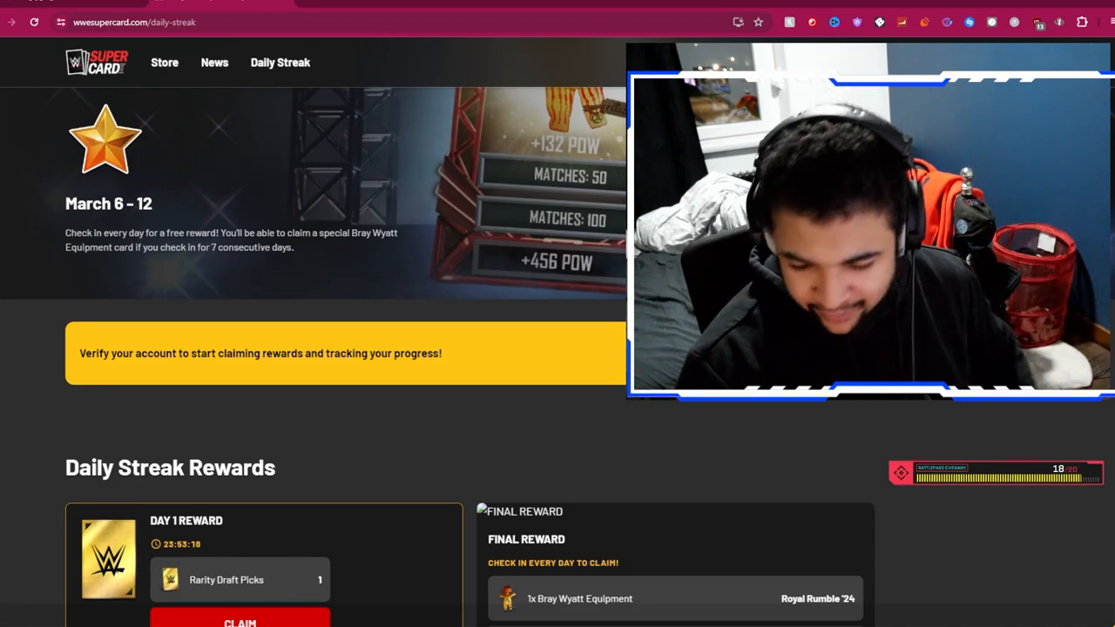
- Scroll through Daily Streak rewards Day 1 to Day 7's Tempest Royal Rumble '24 superstar
scroll(down, 3)
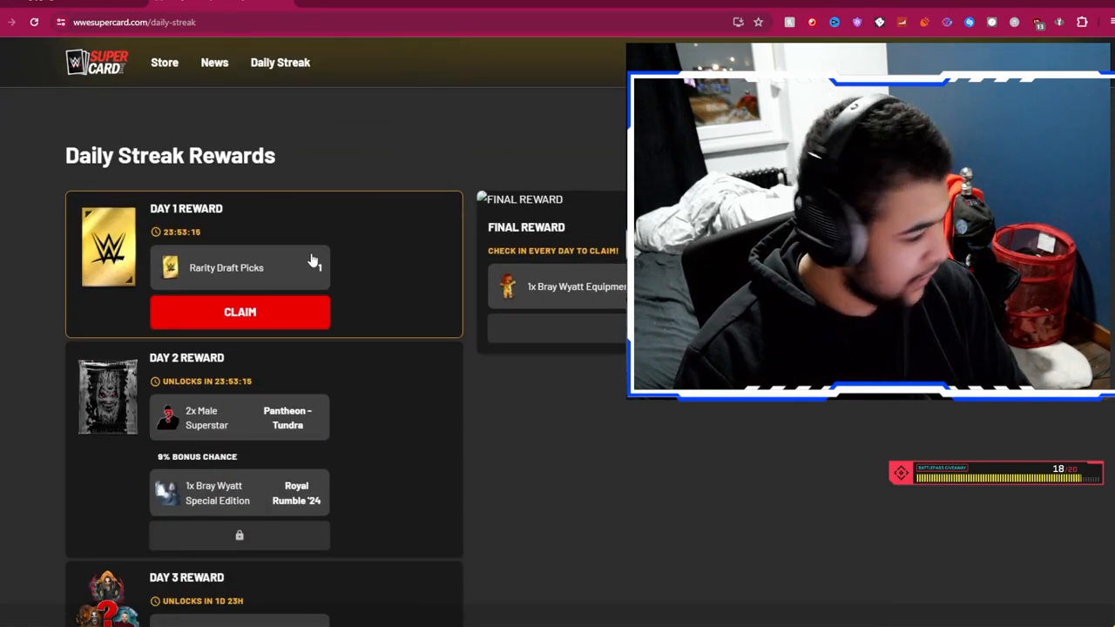
scroll(down, 3)
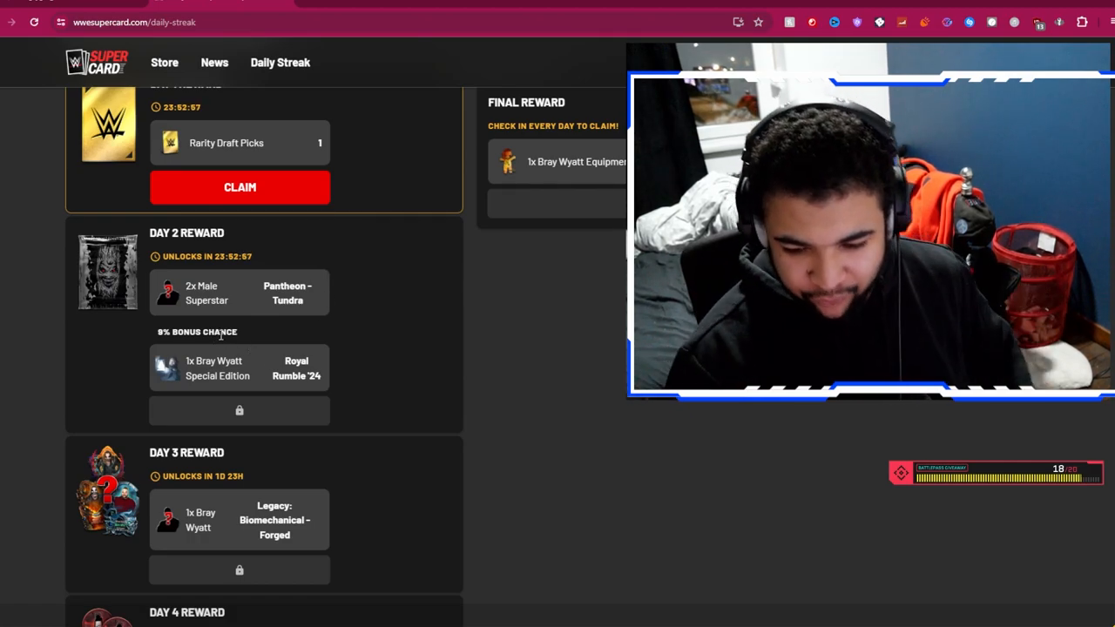
scroll(down, 3)
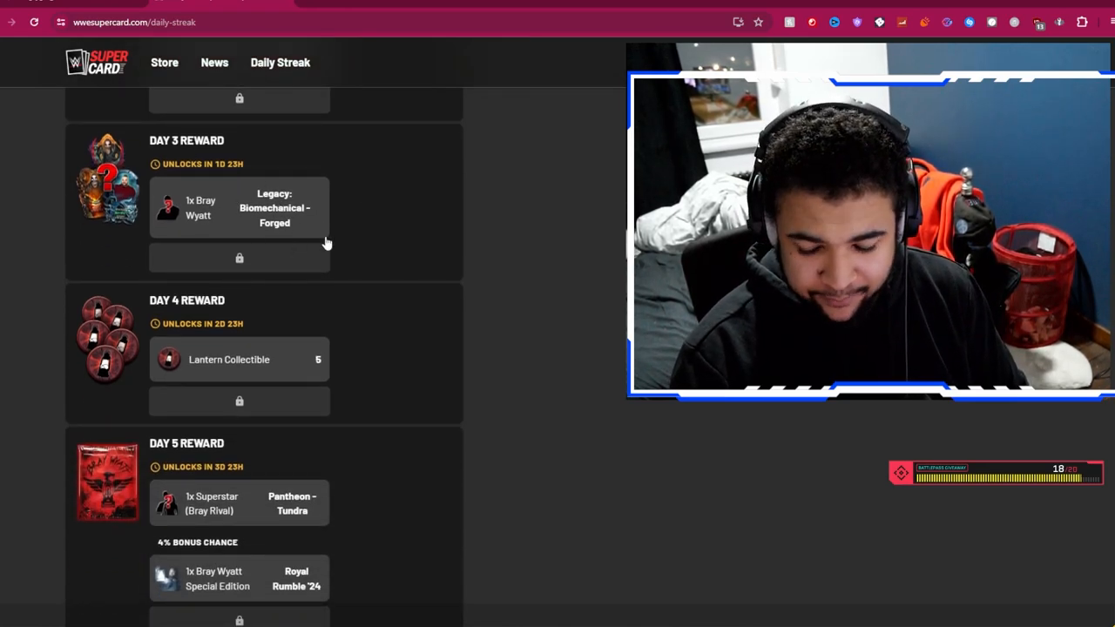
scroll(down, 3)
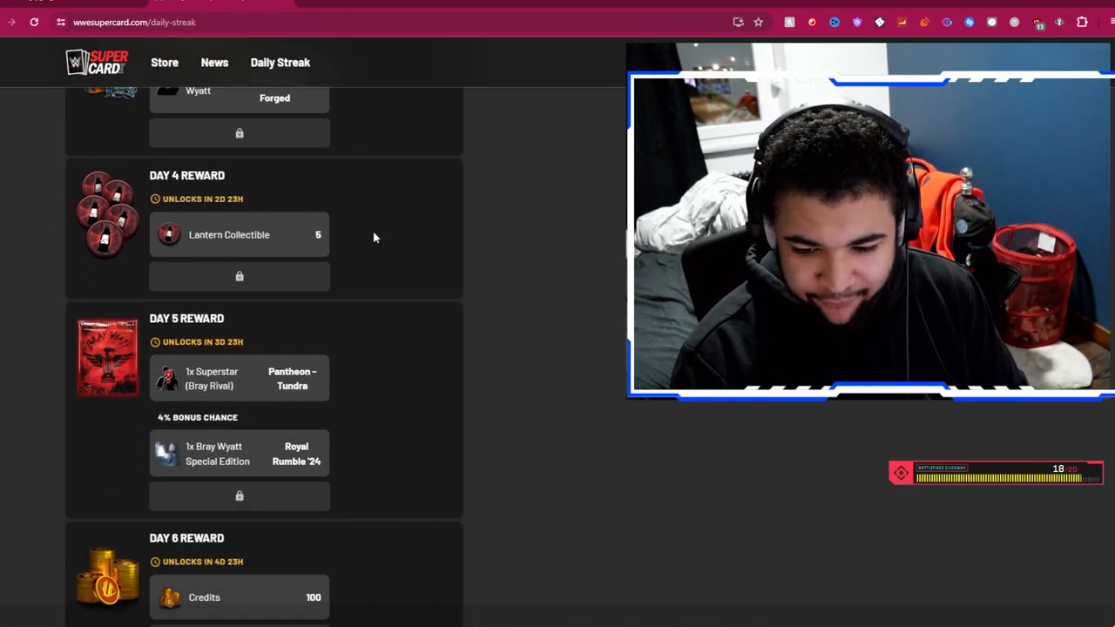
scroll(down, 3)
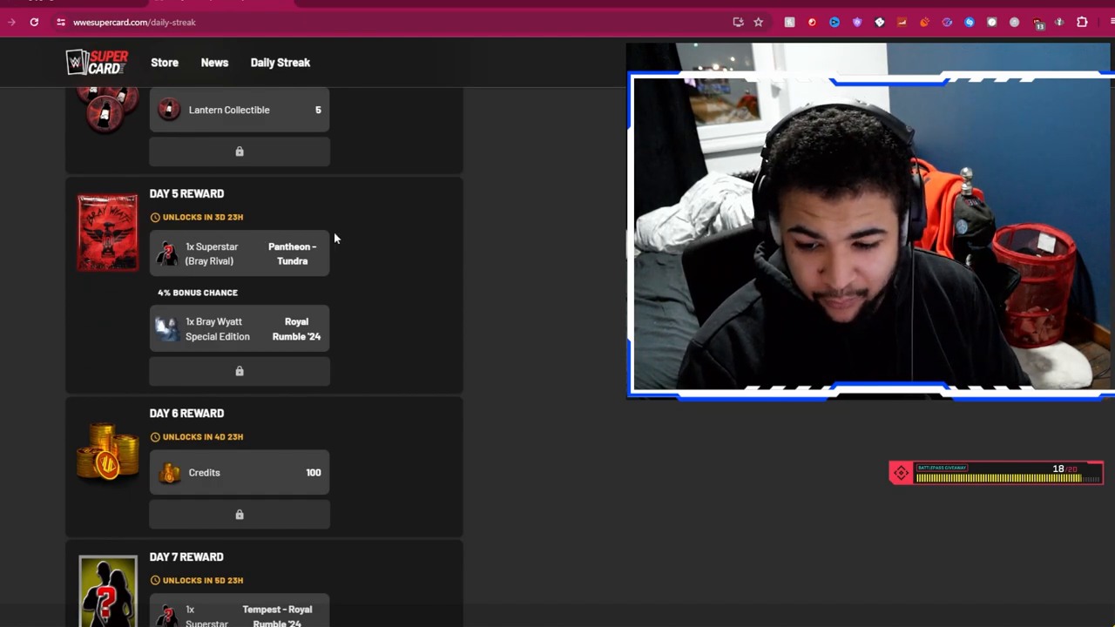
scroll(down, 3)
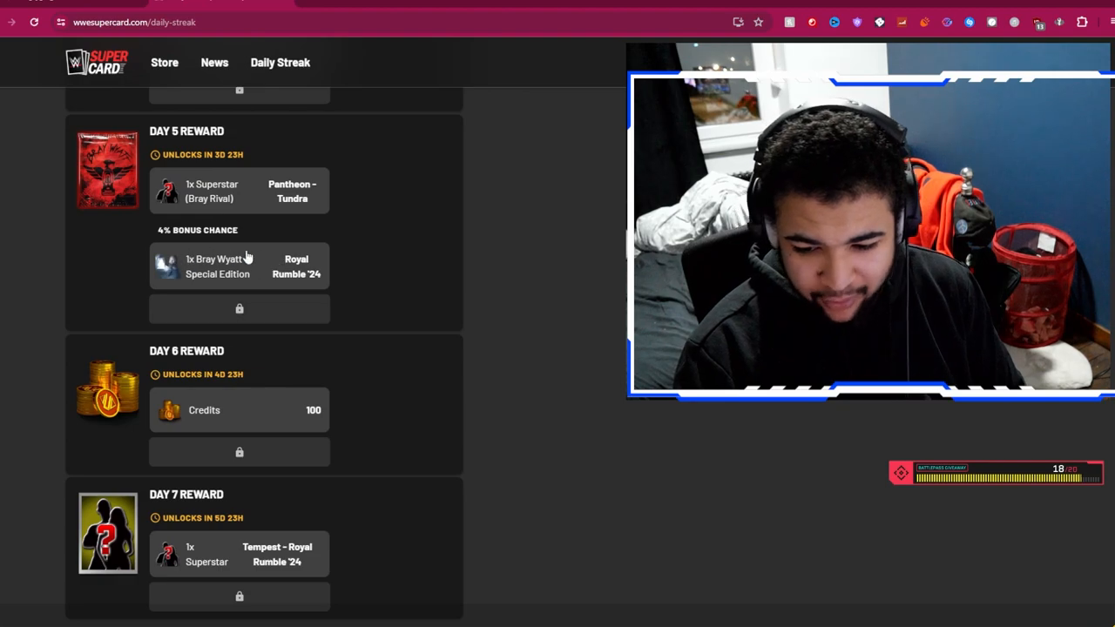
scroll(down, 3)
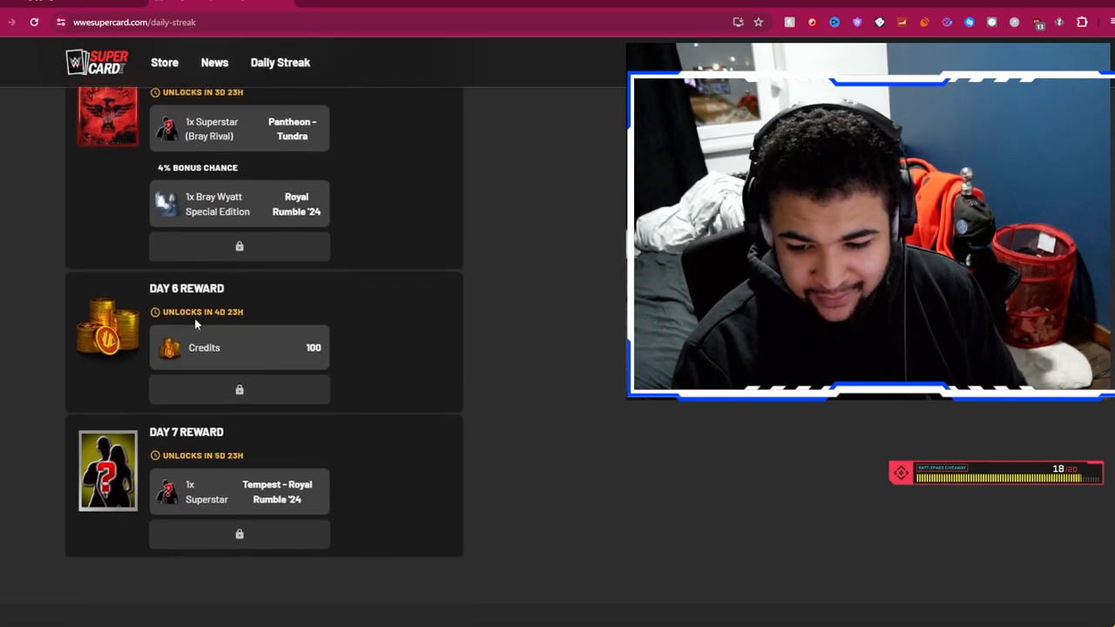